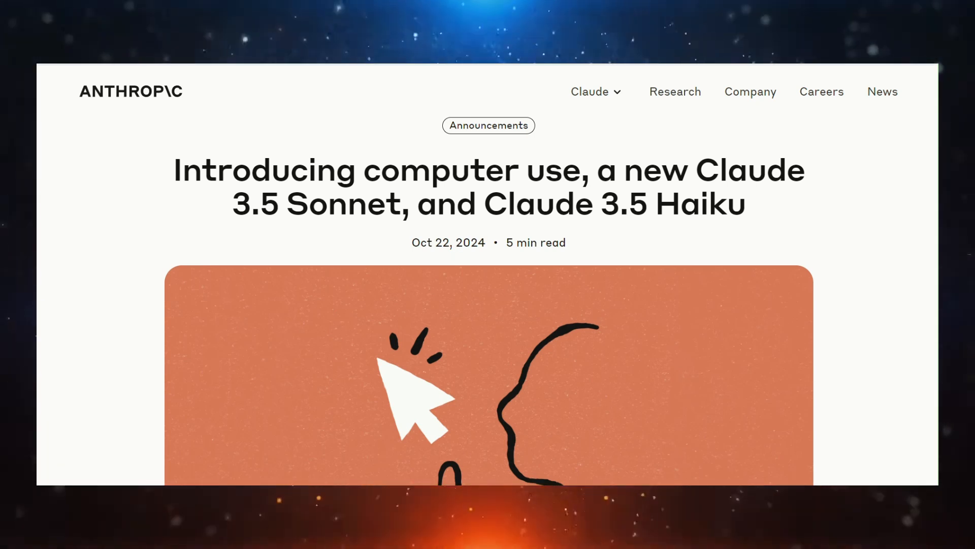
# Scroll through the prompt and send the request to fill the vendor form for Ant Equipment Co.
pyautogui.scroll(-3)
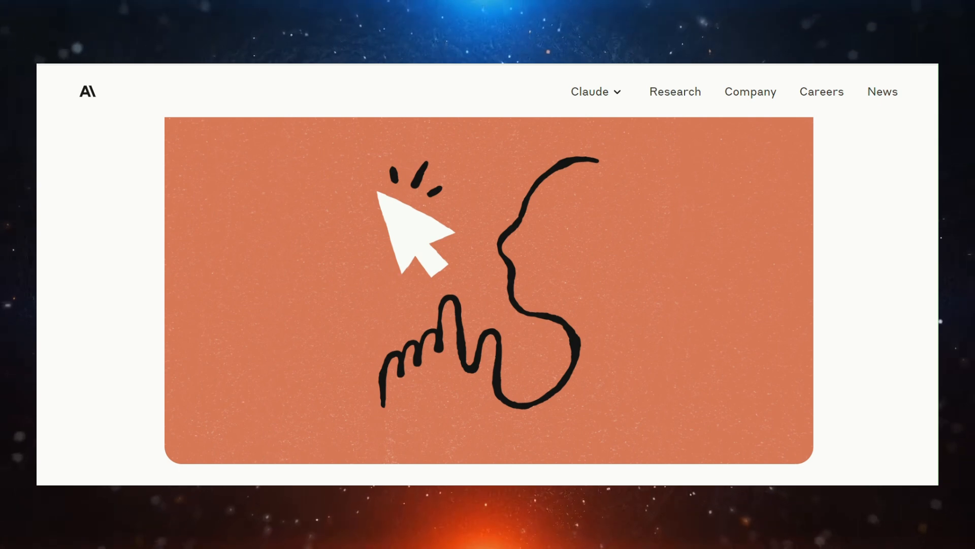
pyautogui.scroll(-3)
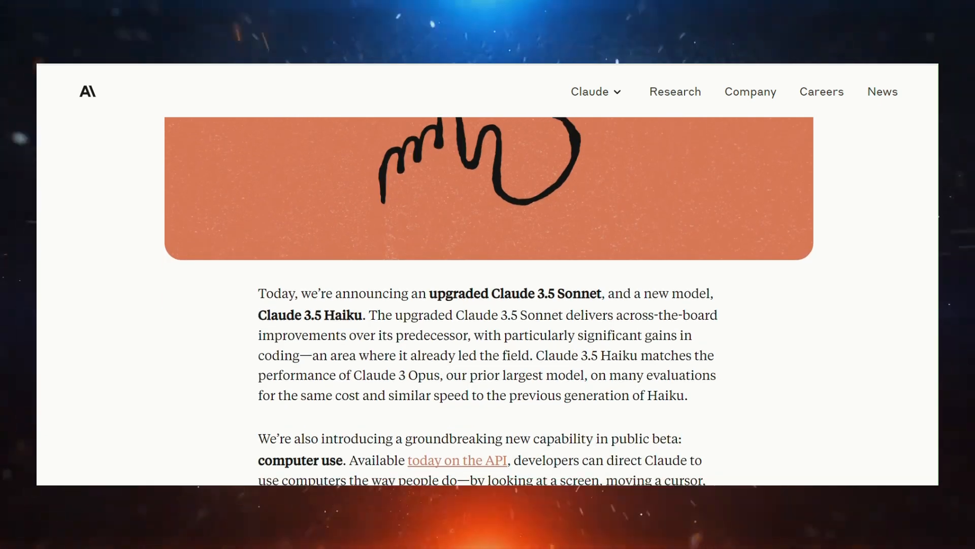
pyautogui.scroll(-3)
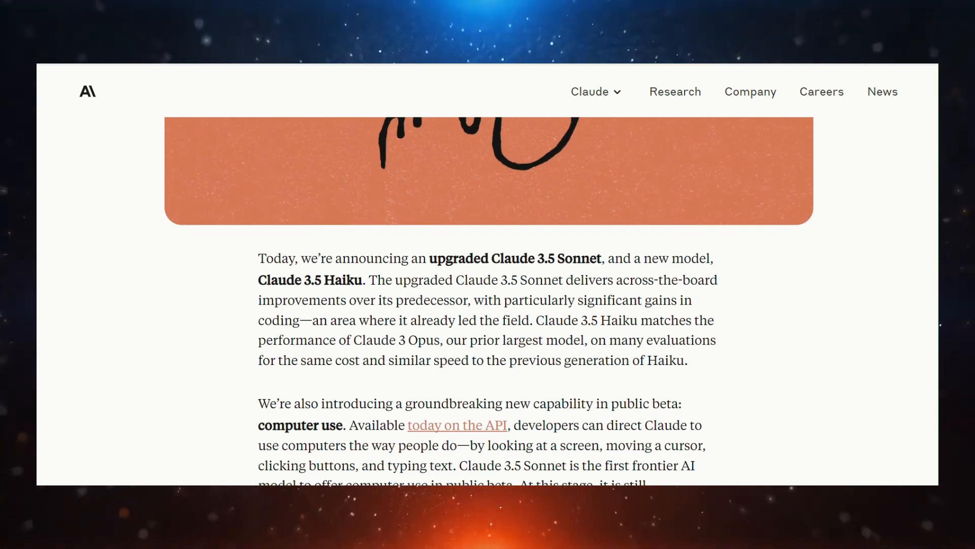
pyautogui.scroll(-3)
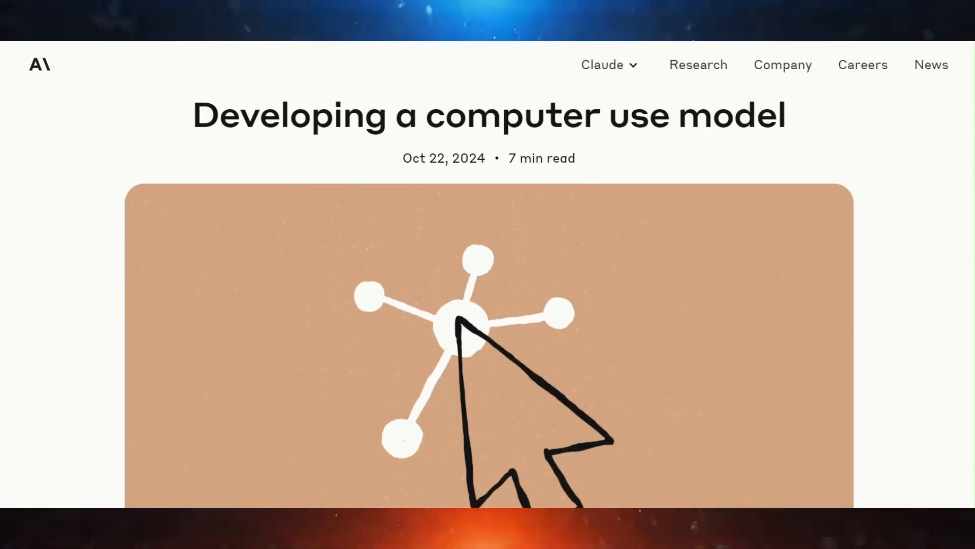
pyautogui.scroll(-3)
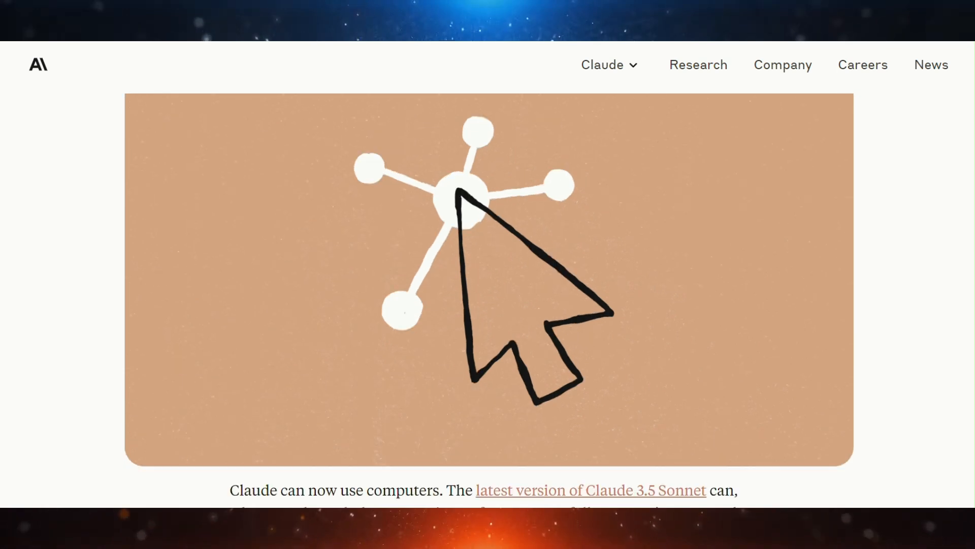
pyautogui.scroll(-3)
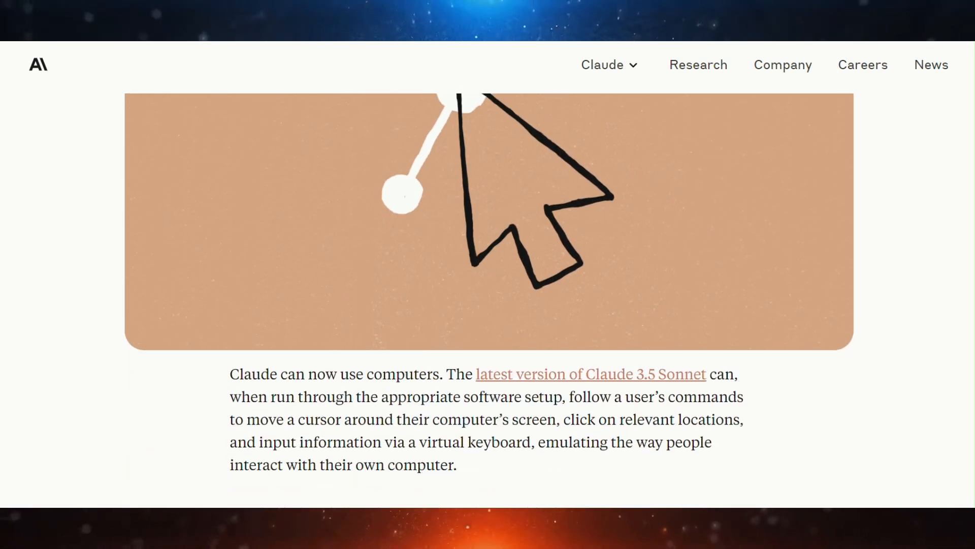
pyautogui.scroll(-3)
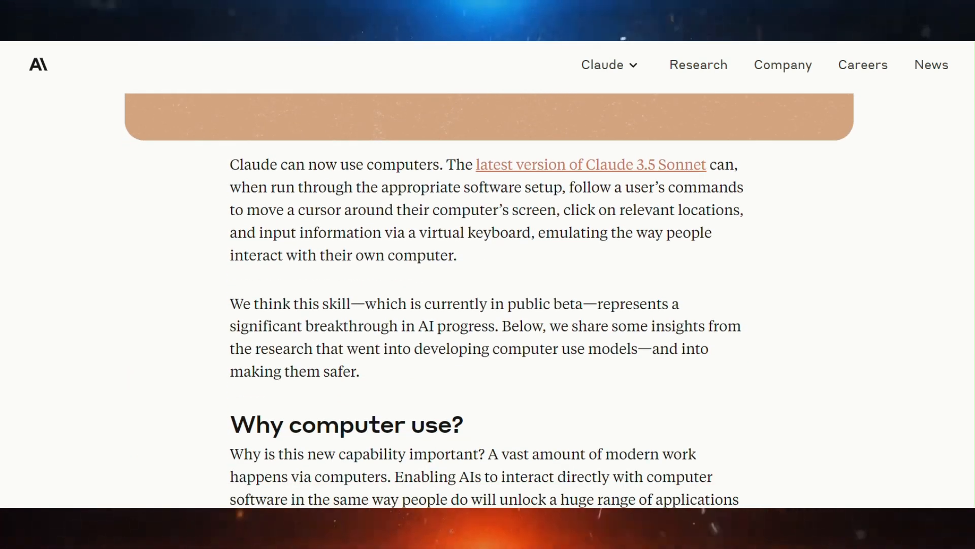
pyautogui.scroll(-3)
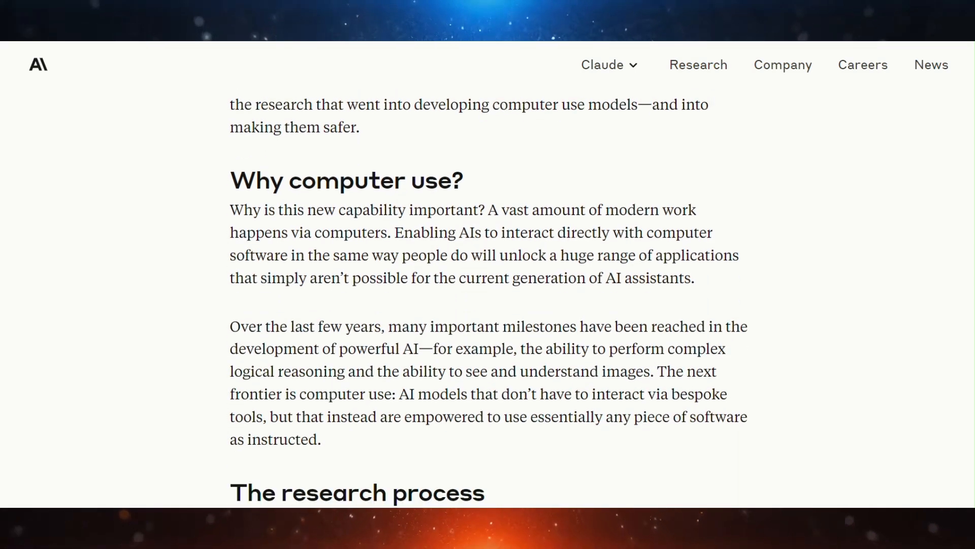
pyautogui.scroll(-3)
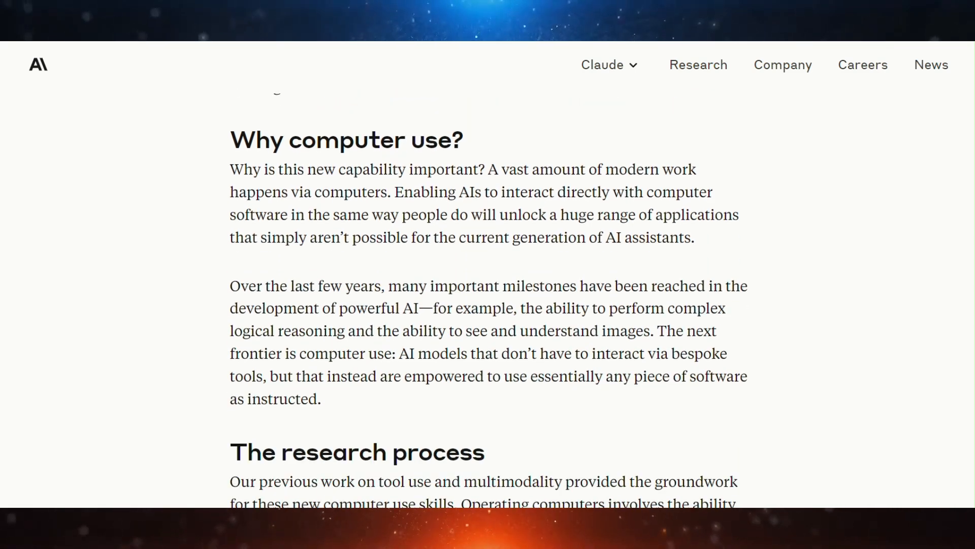
pyautogui.scroll(-3)
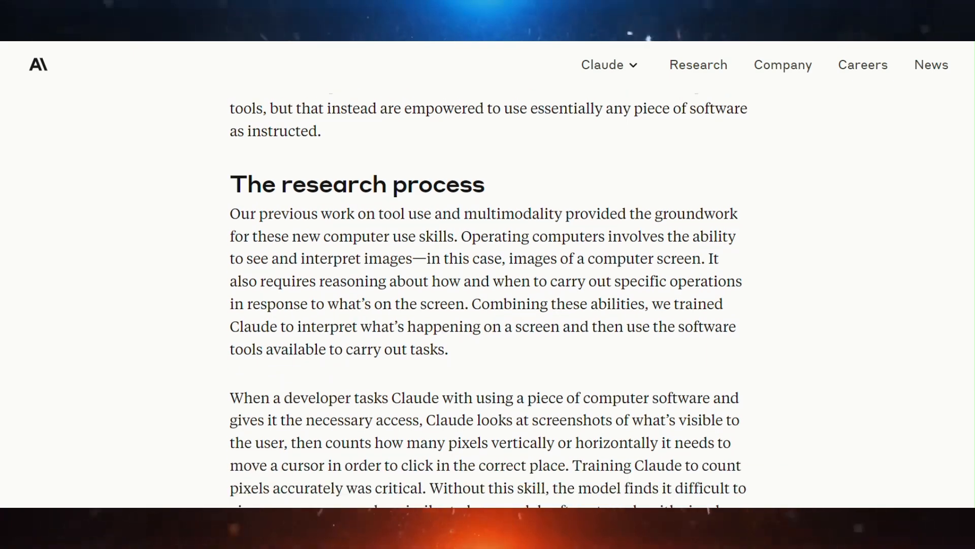
pyautogui.scroll(-3)
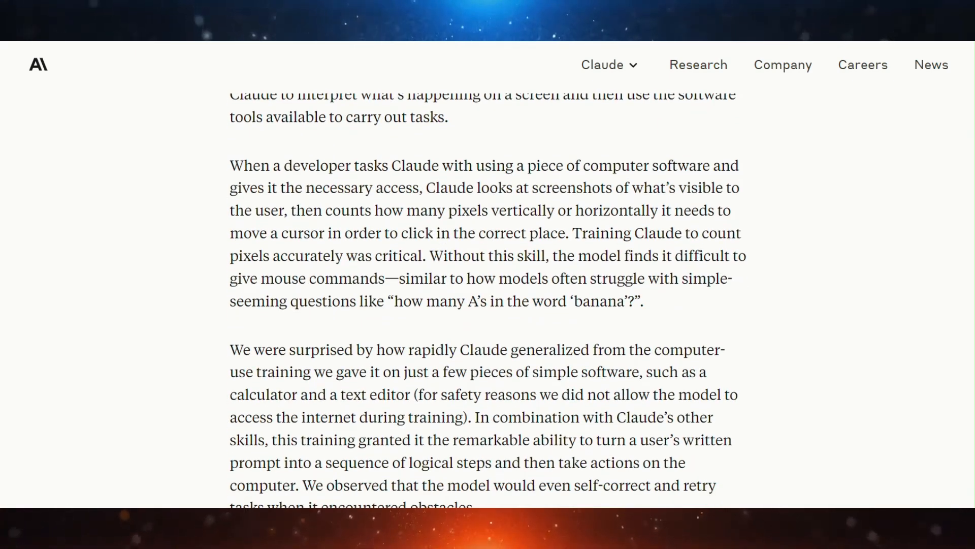
pyautogui.scroll(-3)
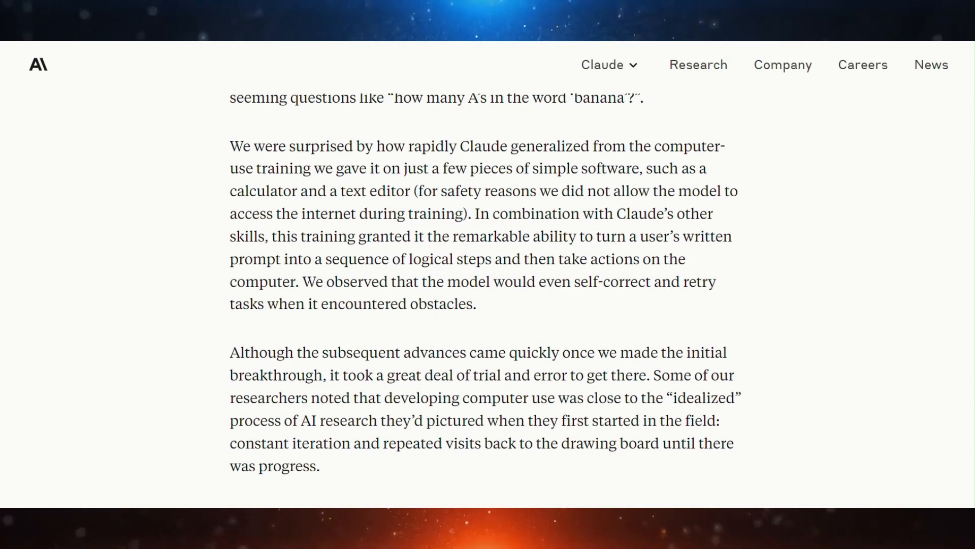
pyautogui.scroll(-3)
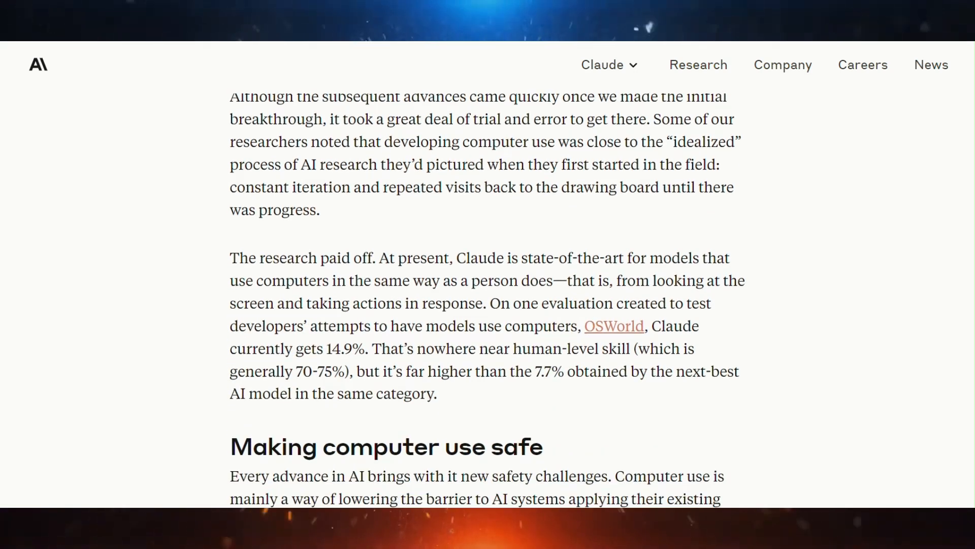
pyautogui.scroll(-3)
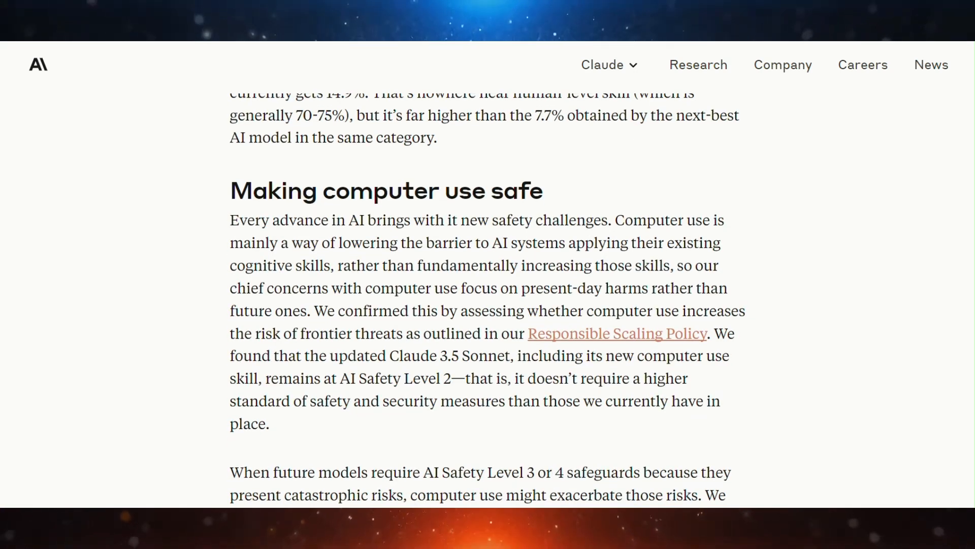
pyautogui.scroll(-3)
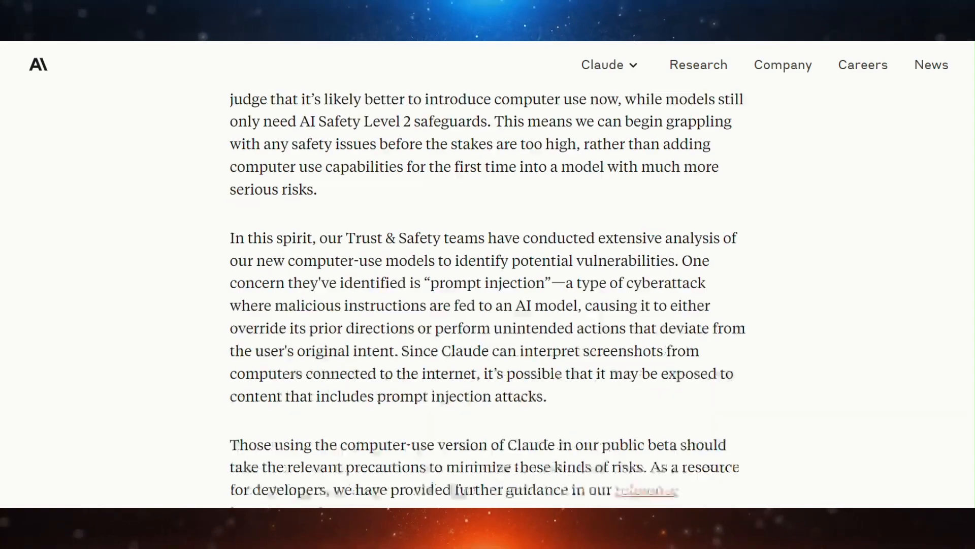
pyautogui.scroll(-3)
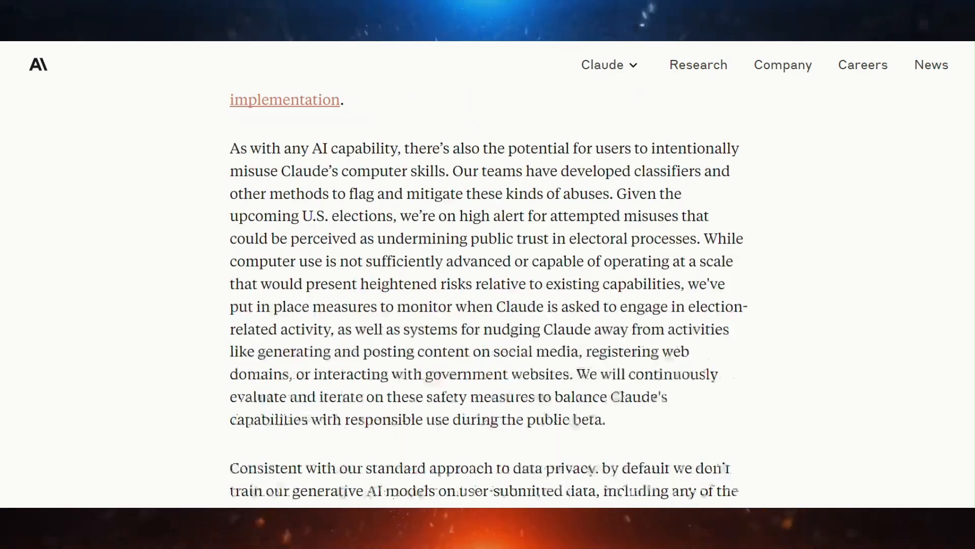
pyautogui.scroll(-3)
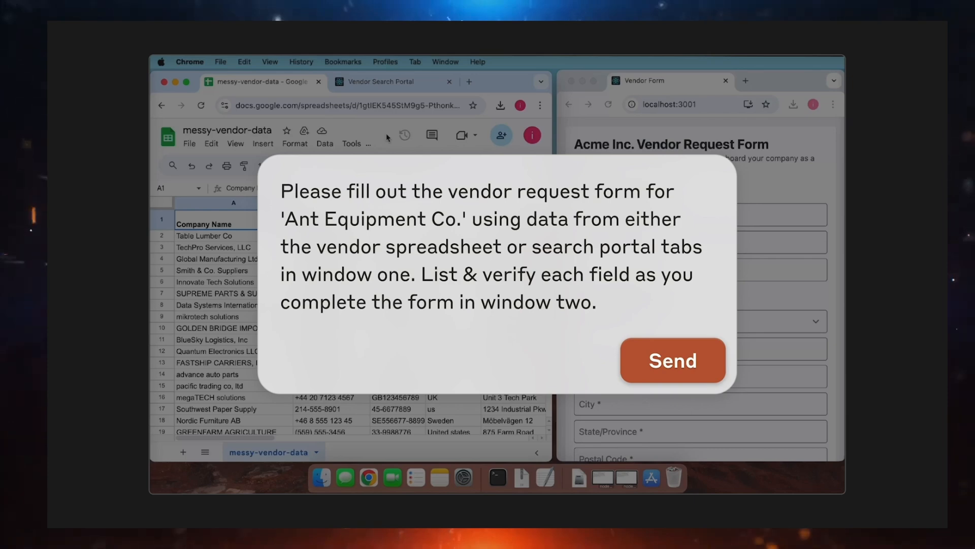
pyautogui.click(672, 360)
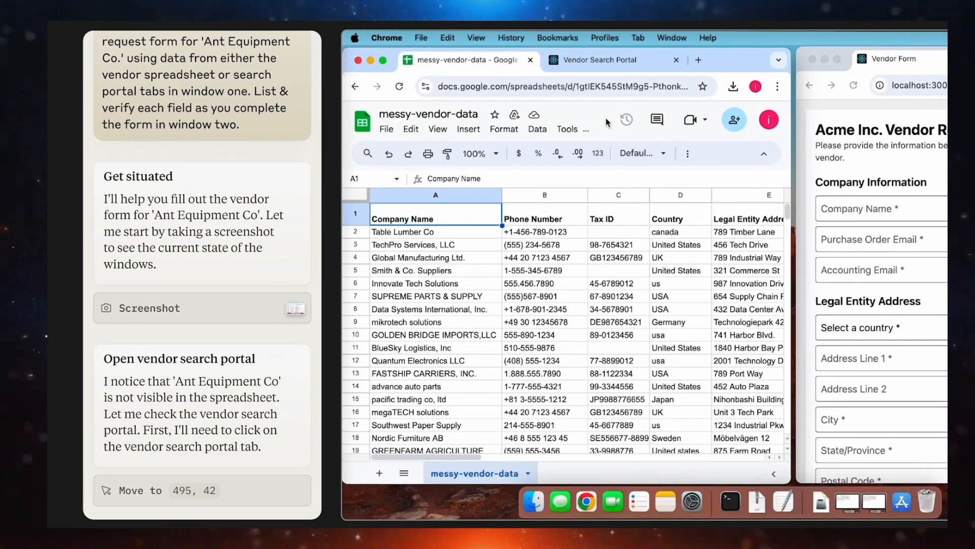
# Look up 'Ant Equipment Co' in the Vendor Search Portal and view its contacts, address and W9 details.
pyautogui.click(609, 60)
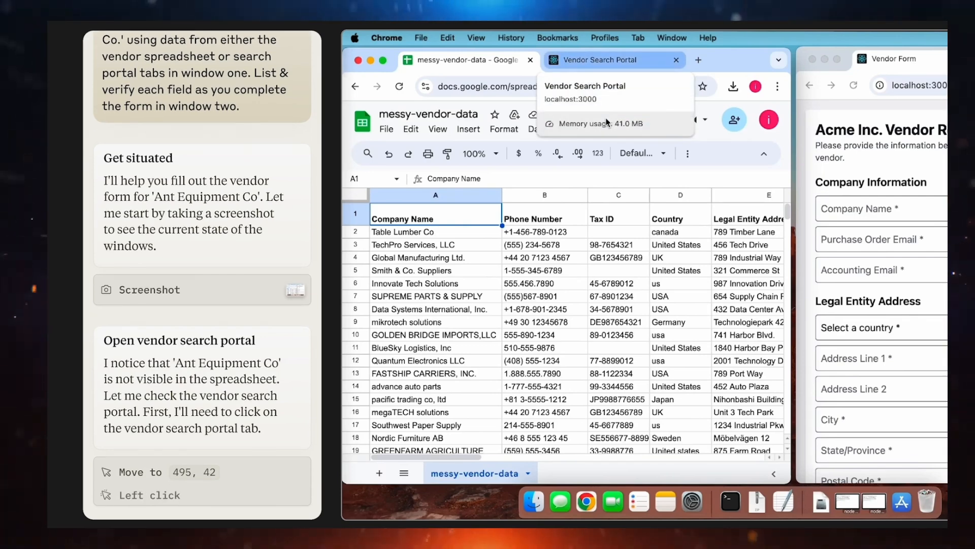
pyautogui.click(599, 60)
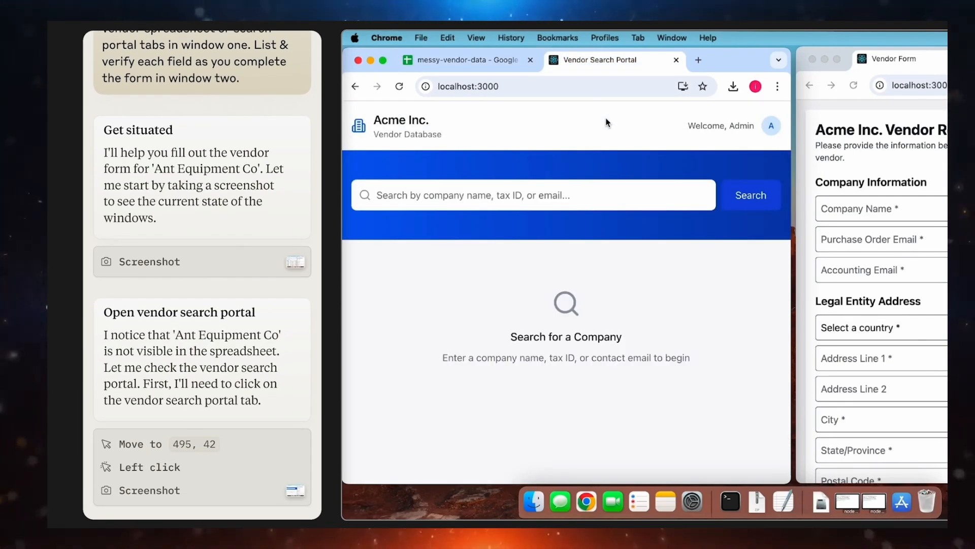
pyautogui.scroll(-3)
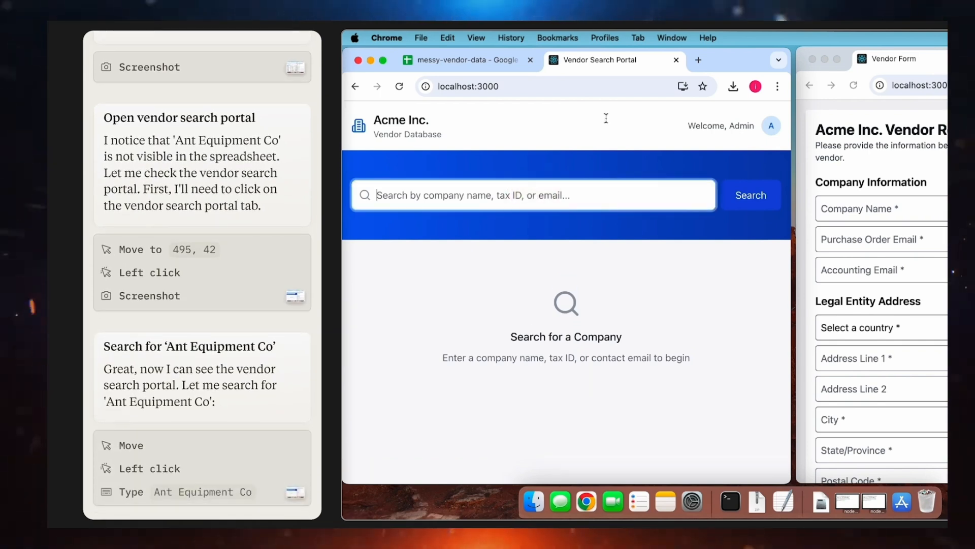
pyautogui.write('Ant Equipment Co')
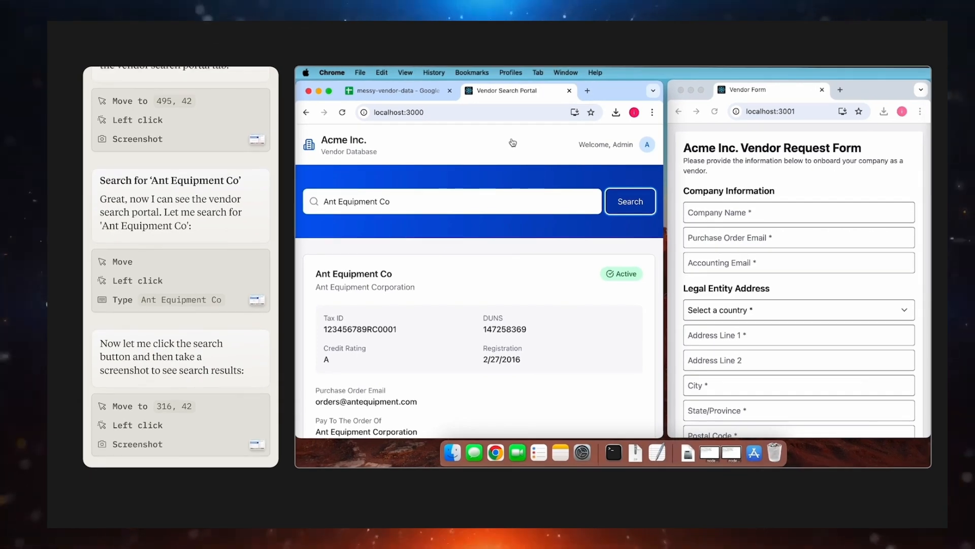
pyautogui.scroll(-3)
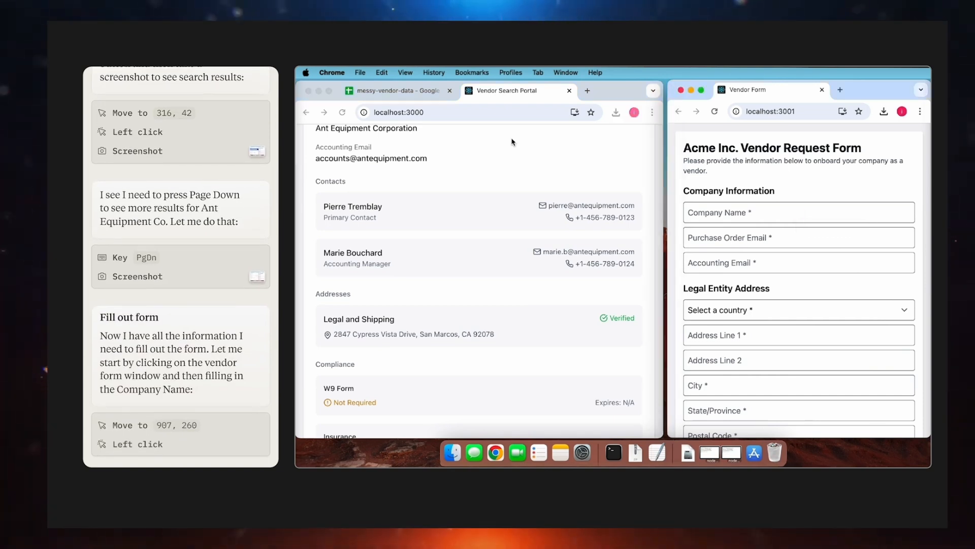
pyautogui.click(798, 212)
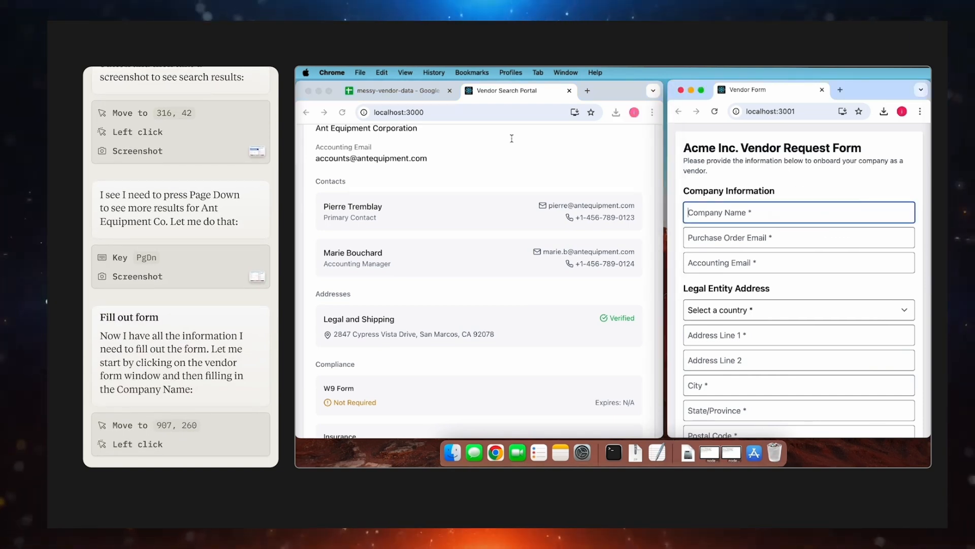
pyautogui.write('Ant Equipment Co')
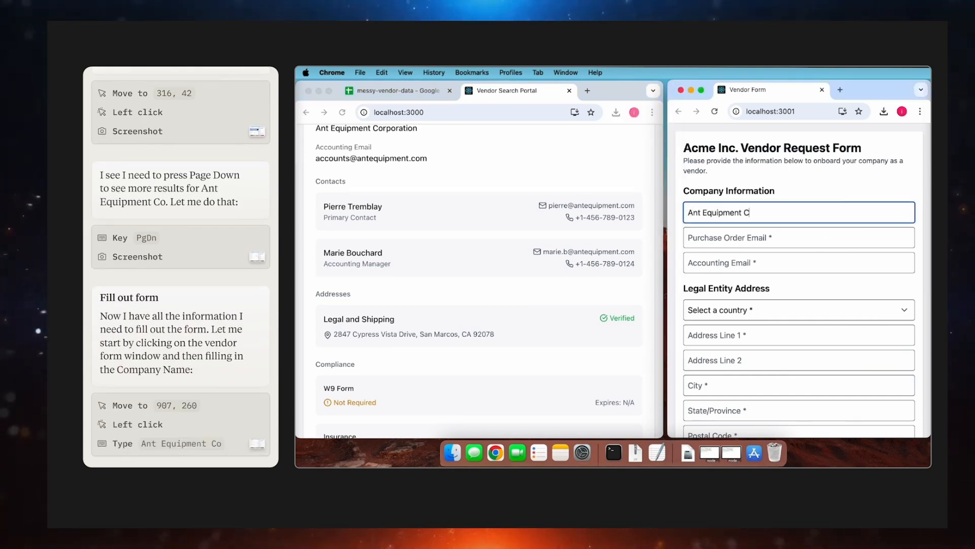
pyautogui.write('Ant Equipment Co')
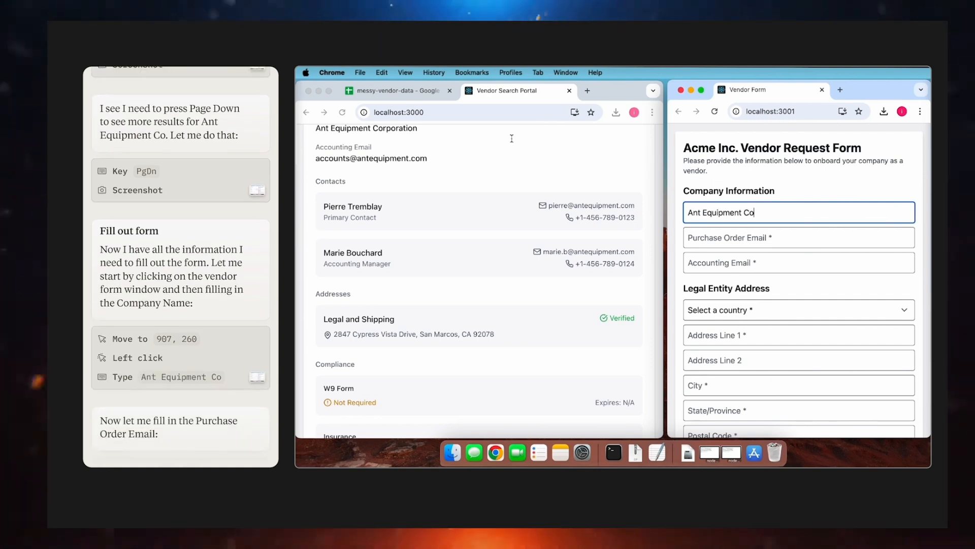
pyautogui.click(799, 238)
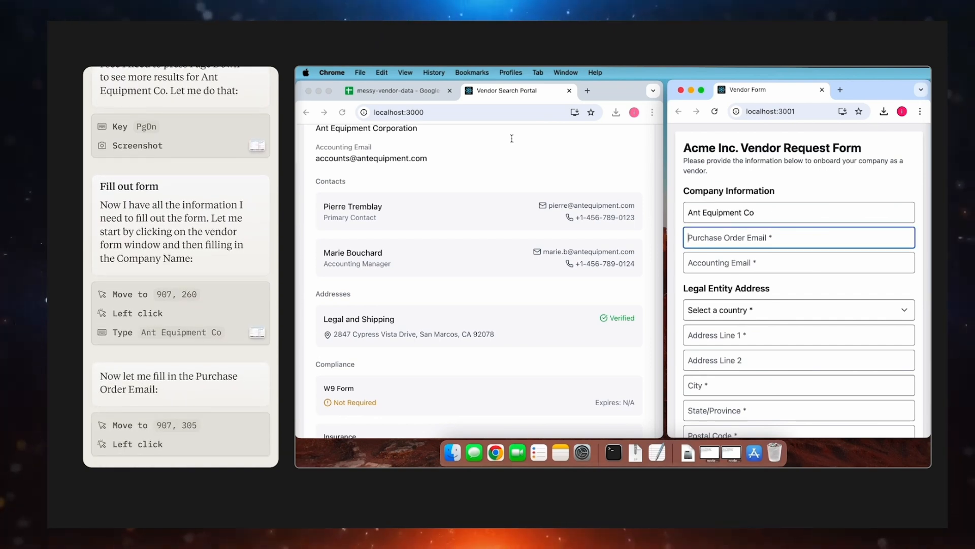
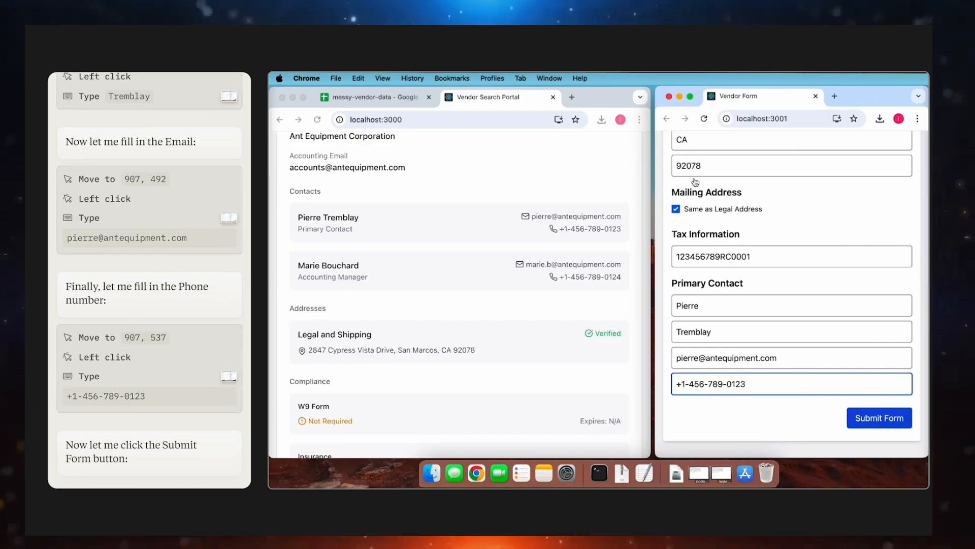
pyautogui.click(879, 418)
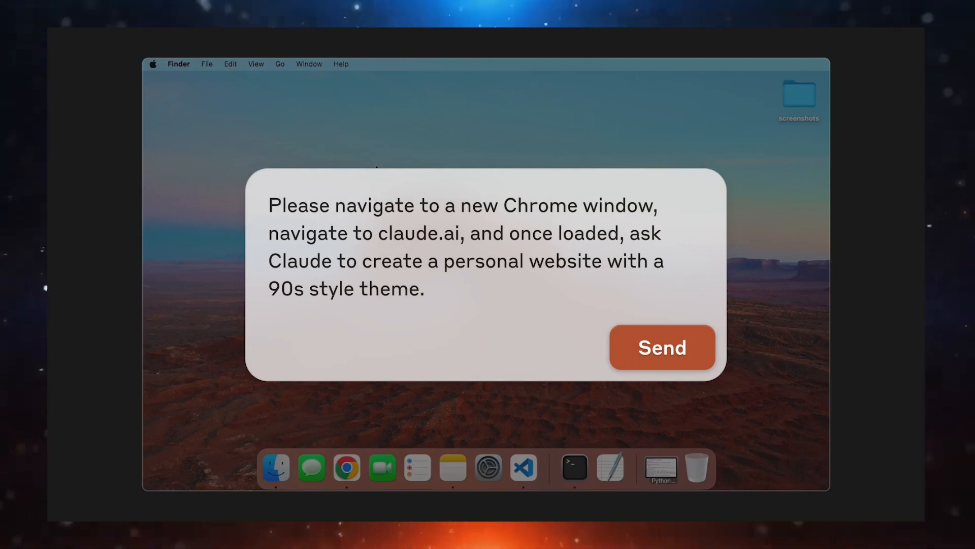
# Send the 90s-website task, launch Chrome and navigate to claude.ai.
pyautogui.click(662, 347)
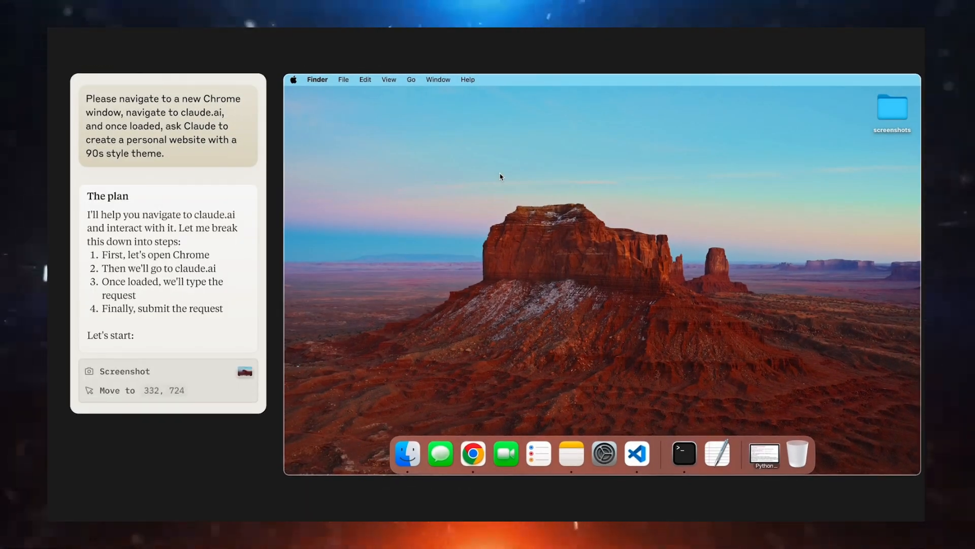
pyautogui.click(473, 453)
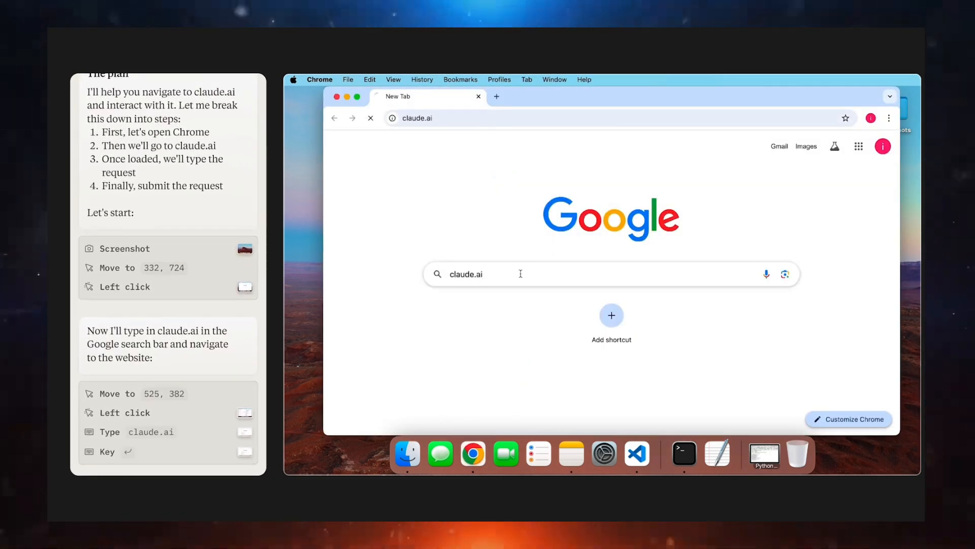
pyautogui.press('Return')
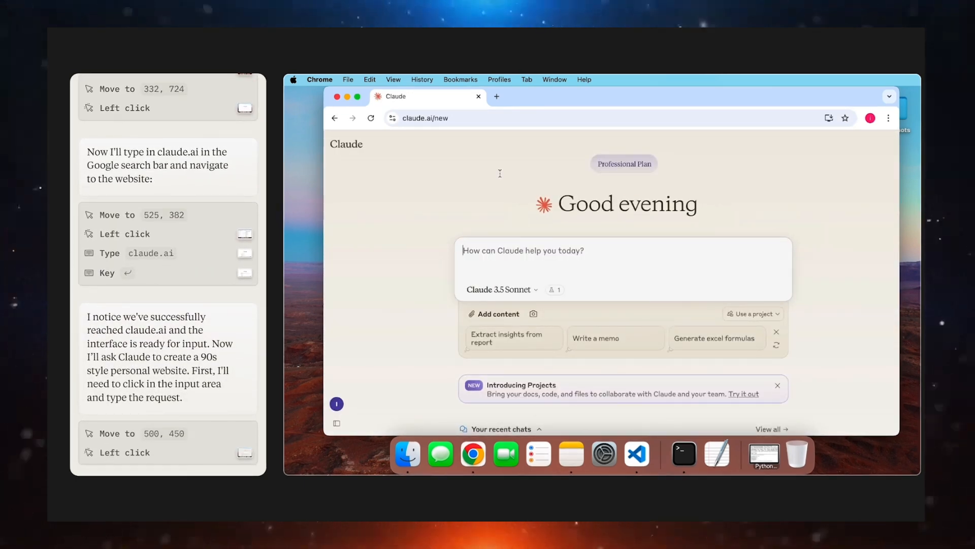
# Ask Claude.ai for a 90s-style personal website with animated GIFs, visitor counter and bright colors, and view the artifact.
pyautogui.write('Please create a personal website for yourself in a 90s style theme. Include elements like animated GIFs, a visitor counter, bright background colors, and the classic "Under Construction" banner. Write the HTML code for this website.')
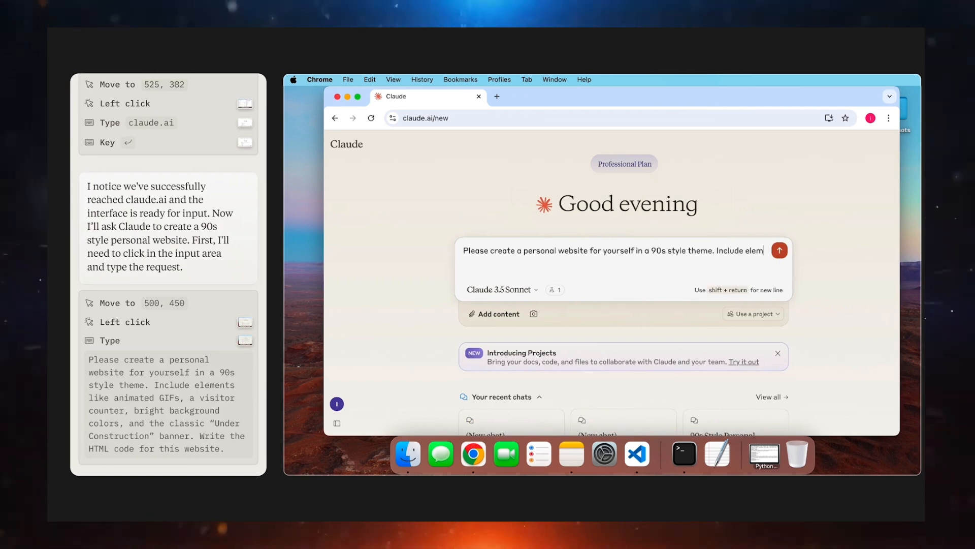
pyautogui.write('elements like animated GIFs, a visitor counter, bright background colors, an')
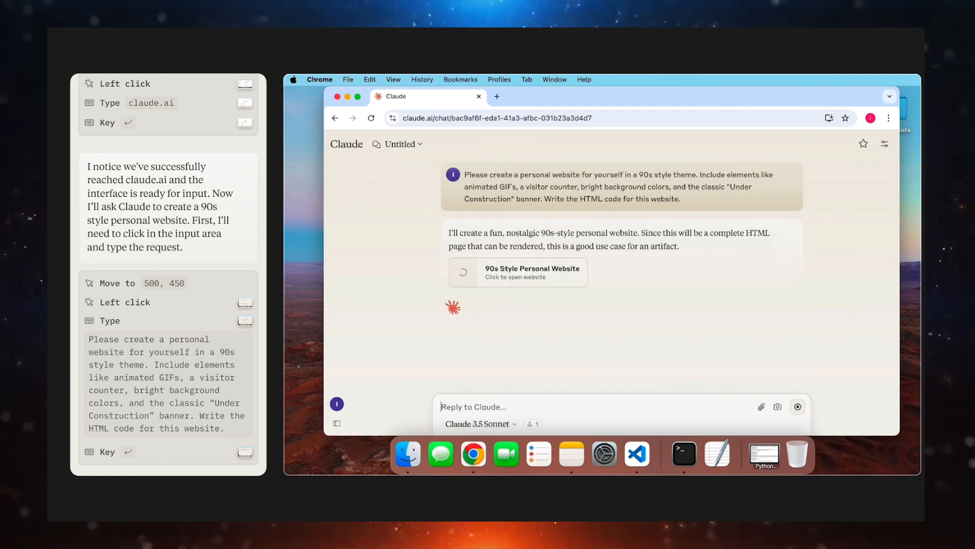
pyautogui.click(517, 273)
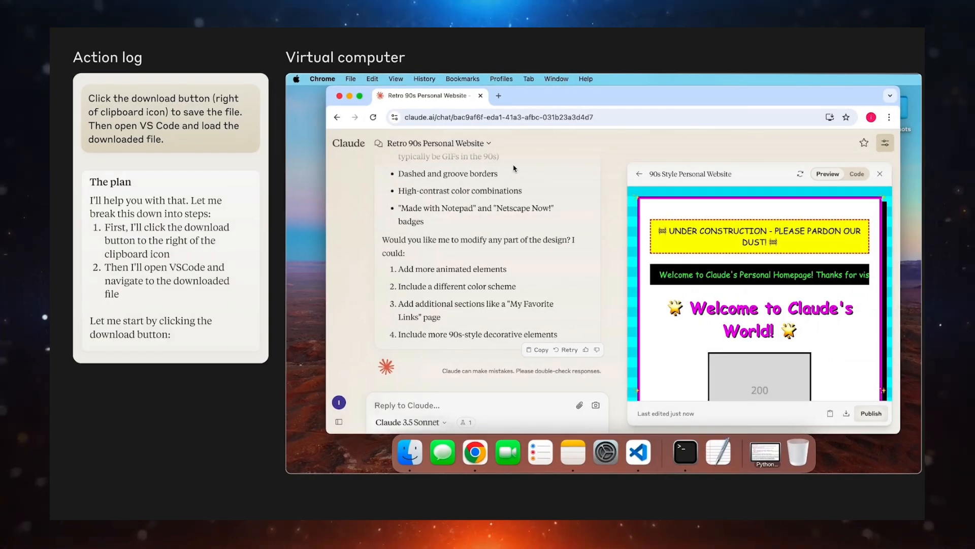
# Download the artifact as 90s-website.html and launch Visual Studio Code.
pyautogui.click(846, 413)
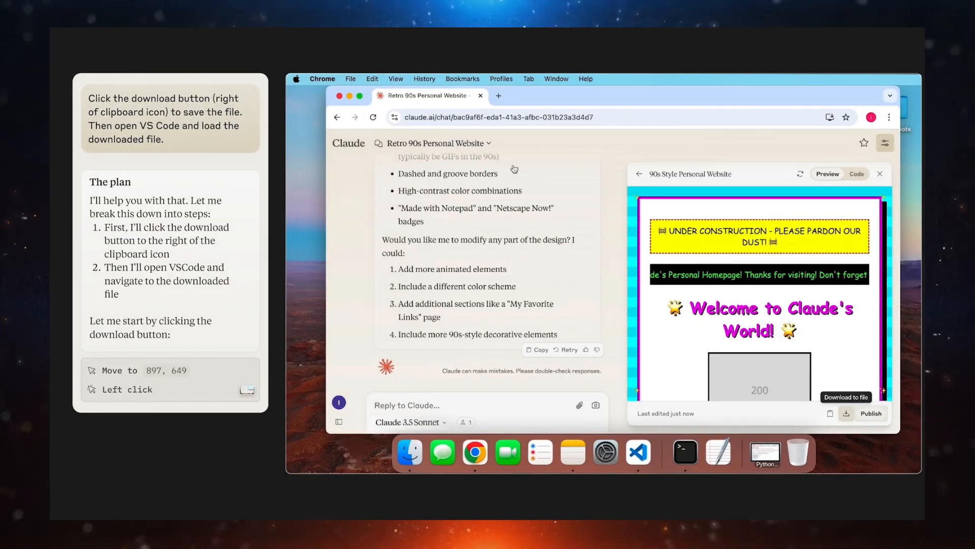
pyautogui.click(846, 413)
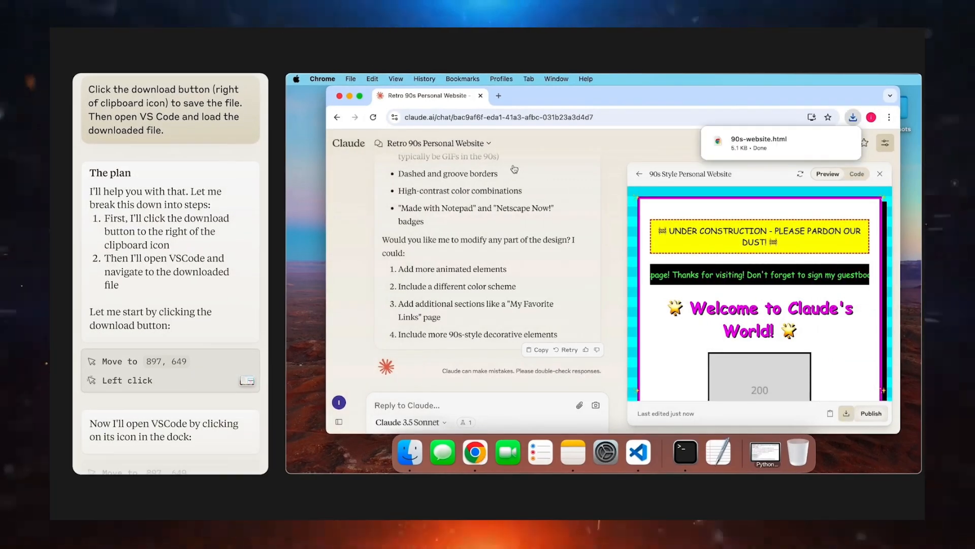
pyautogui.click(638, 452)
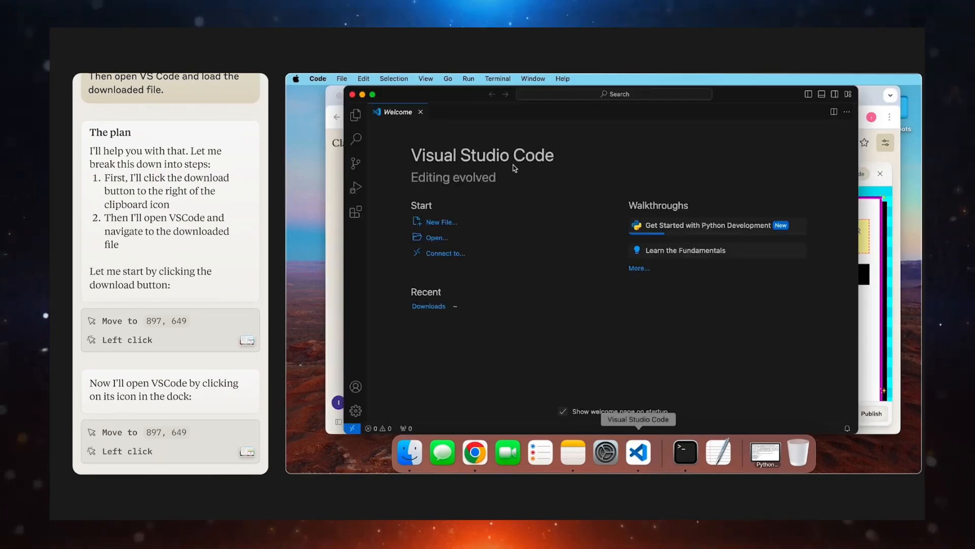
pyautogui.scroll(-3)
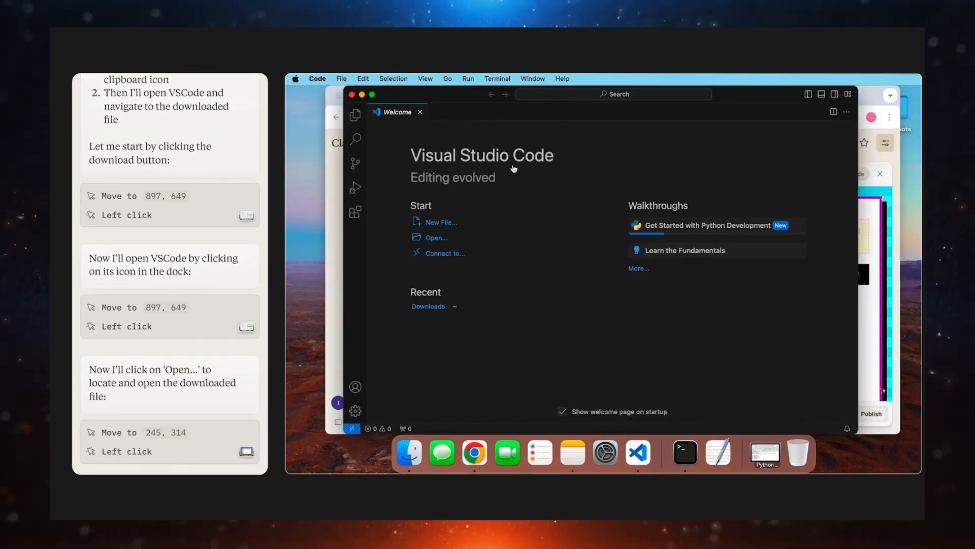
# Open the Downloads folder and 90s-website.html in VS Code, then enter 'python3 -m http.server 8000' in the terminal.
pyautogui.click(436, 237)
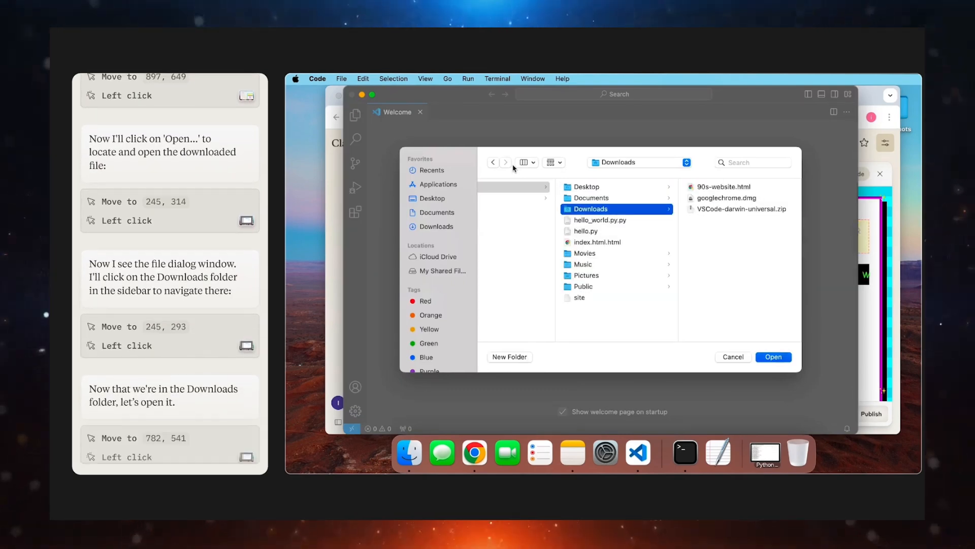
pyautogui.click(774, 356)
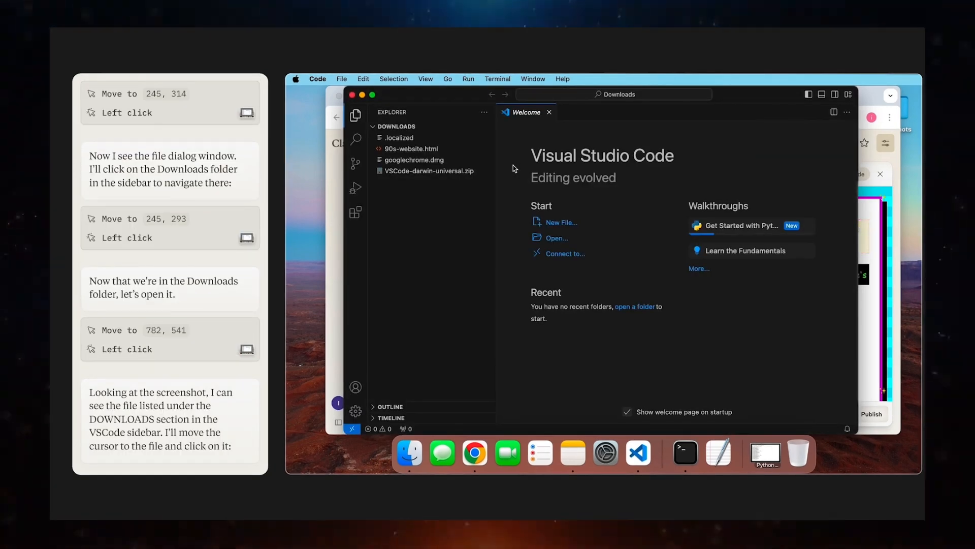
pyautogui.click(411, 148)
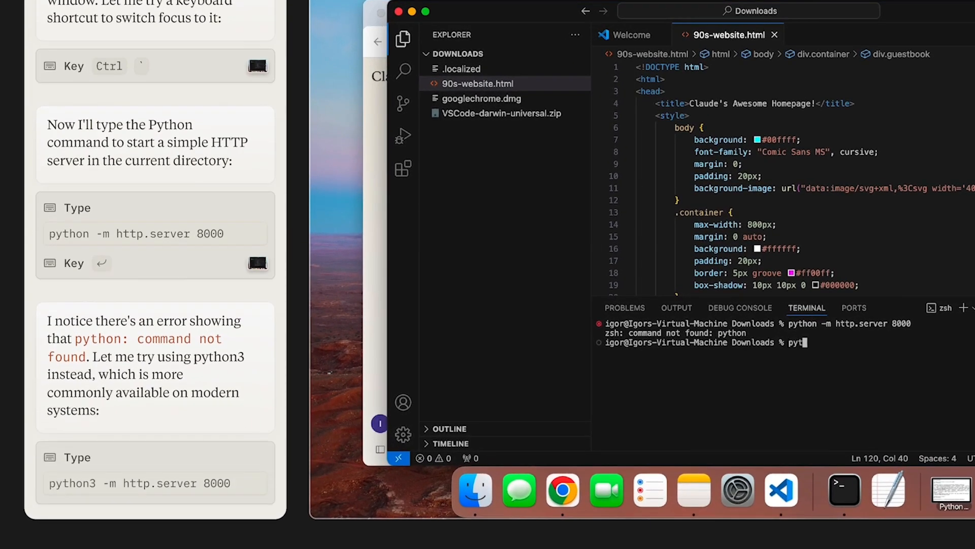
pyautogui.write('python3 -m http.server 8000')
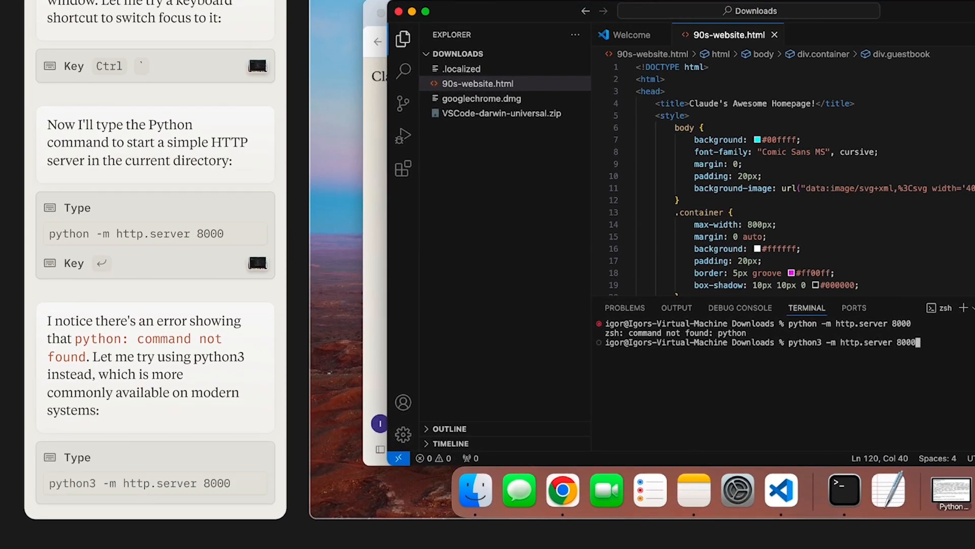